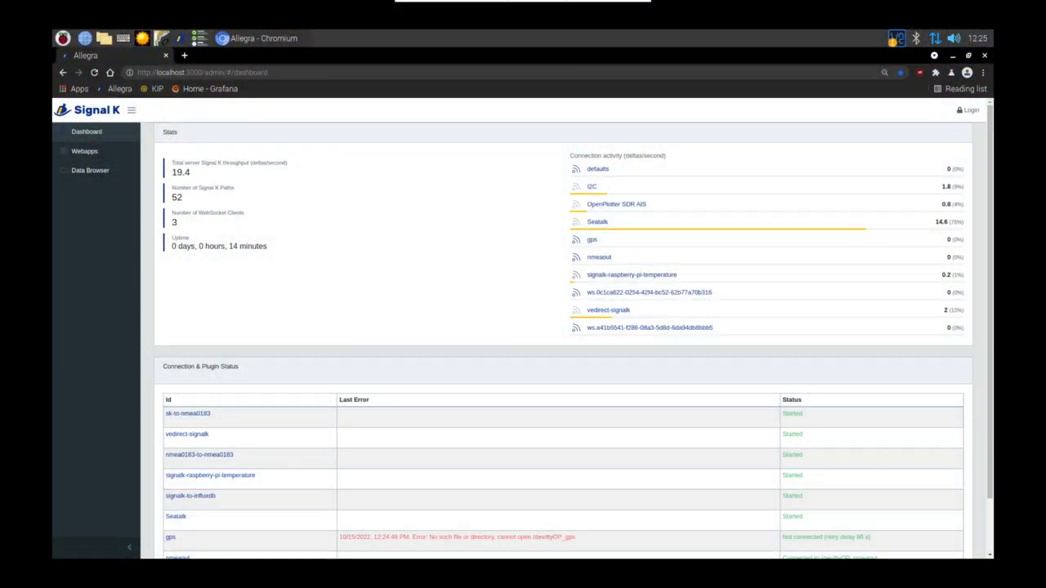
Log into the Signal K admin interface with the account username and password.
click(980, 111)
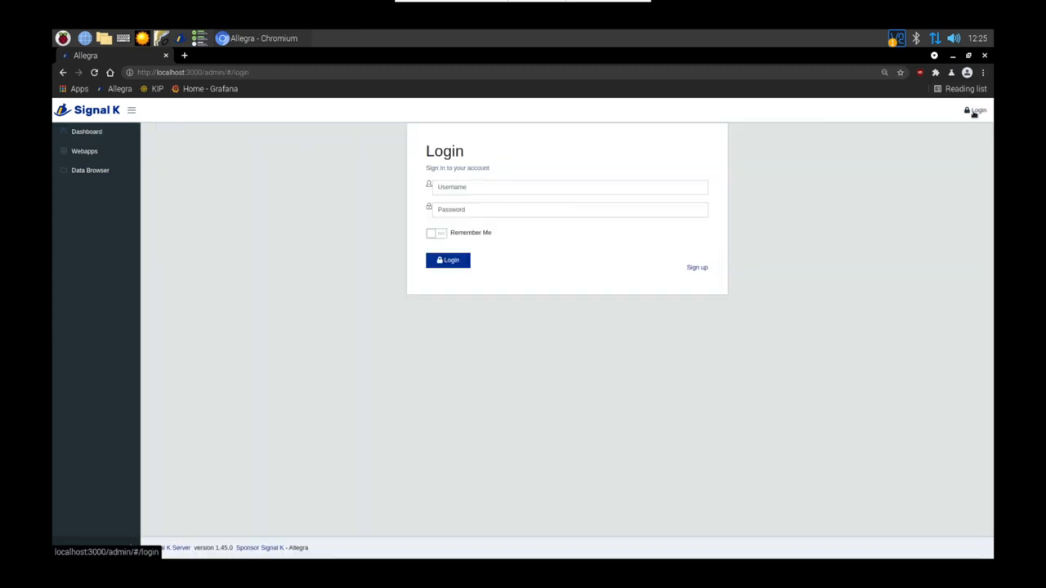
click(448, 260)
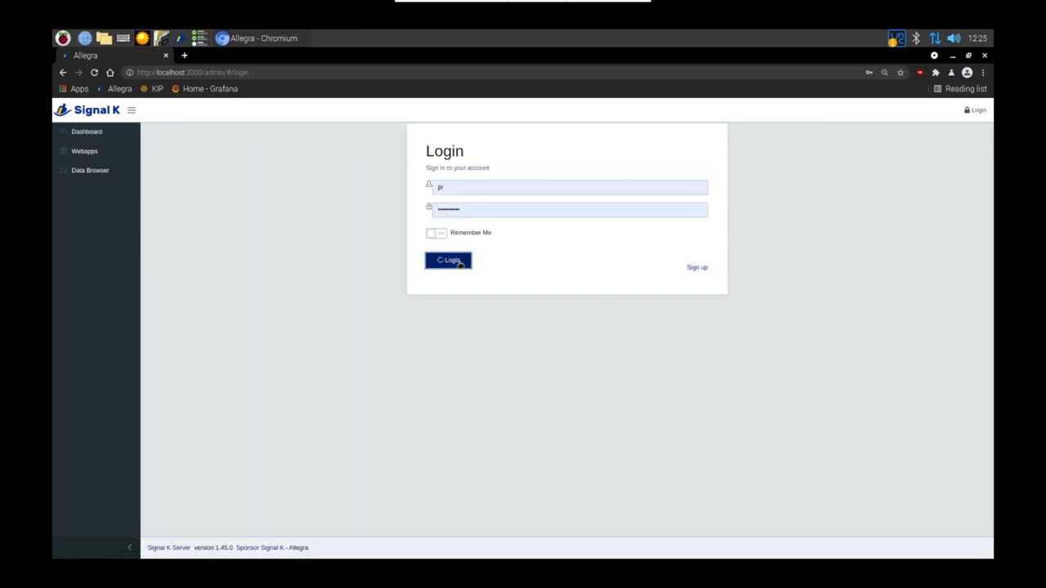
click(448, 260)
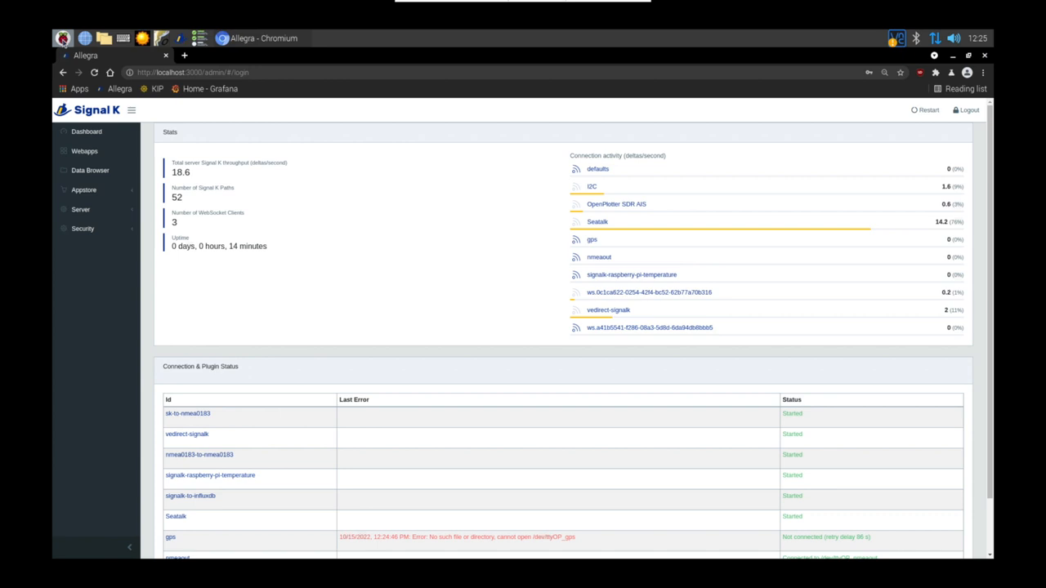
click(60, 39)
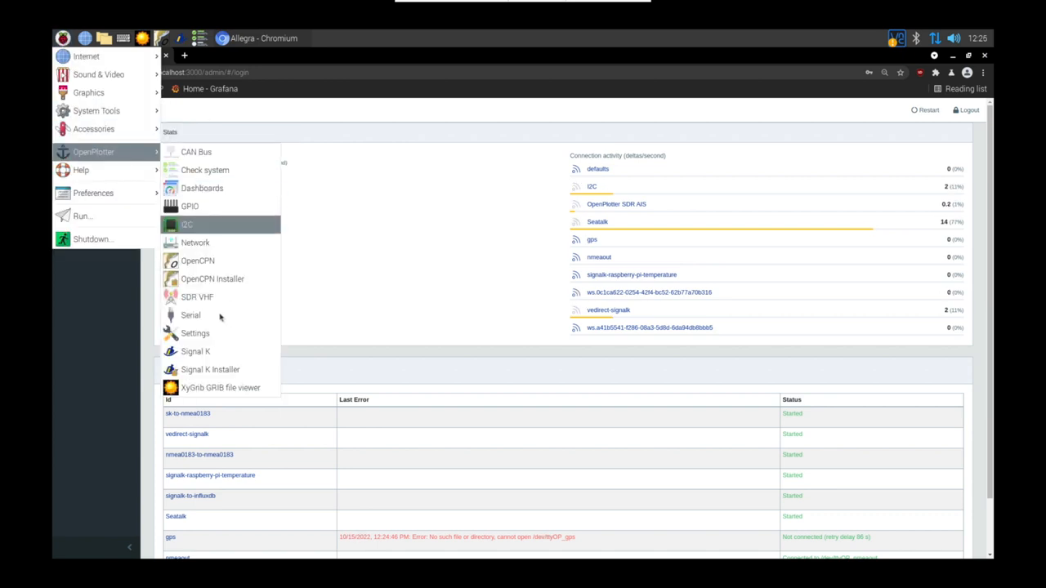
click(195, 351)
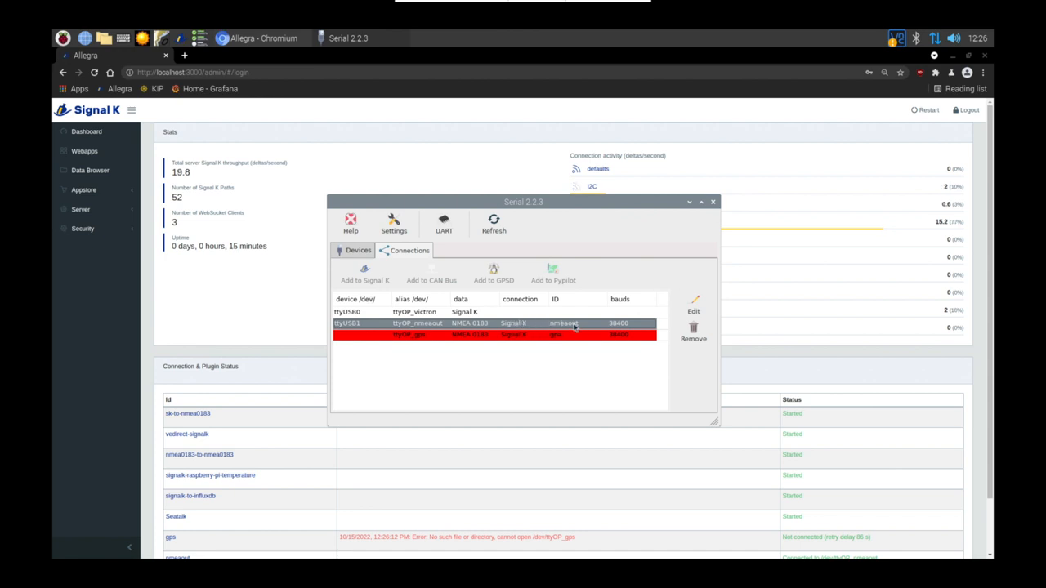
mouse_move(487, 325)
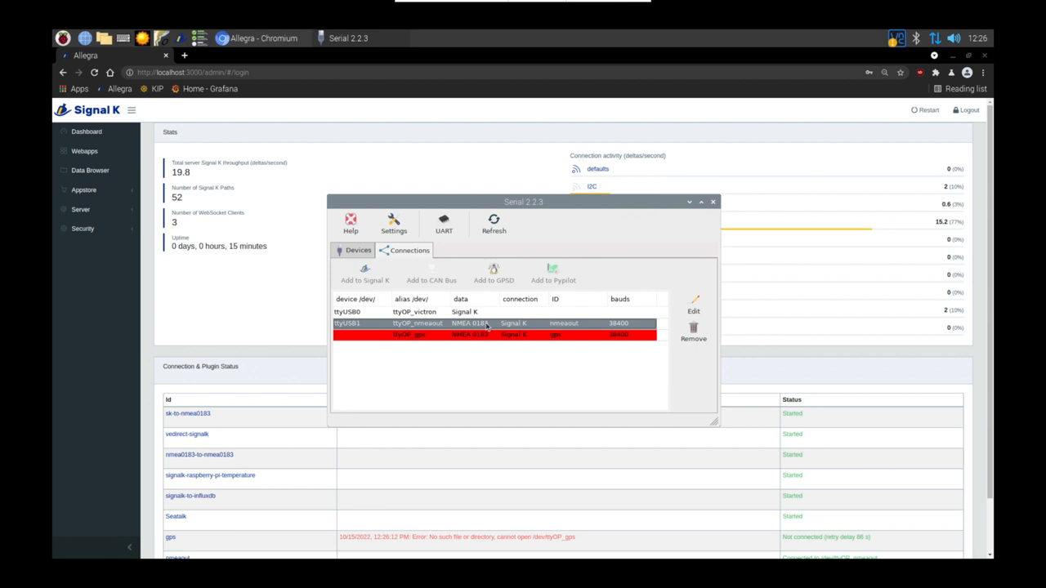
mouse_move(558, 281)
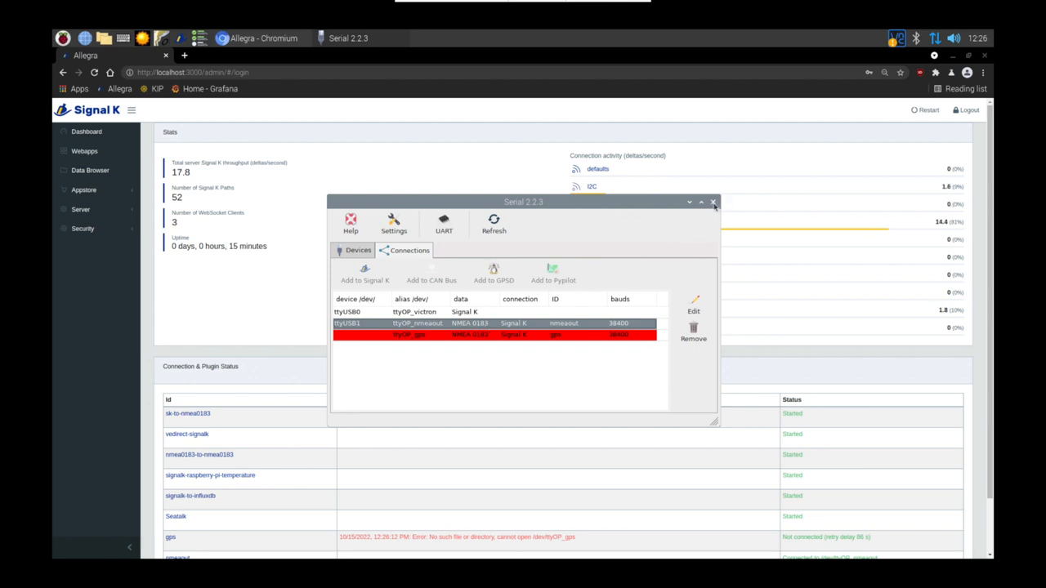
click(712, 202)
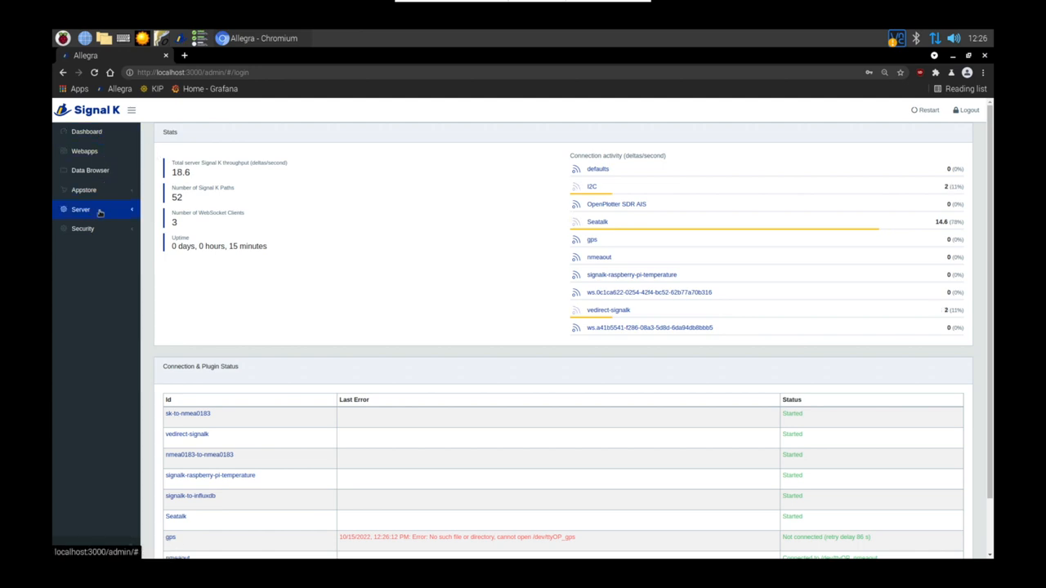
Show the nmeaout serial connection's settings from Server > Data Connections to check its Output Events.
click(82, 213)
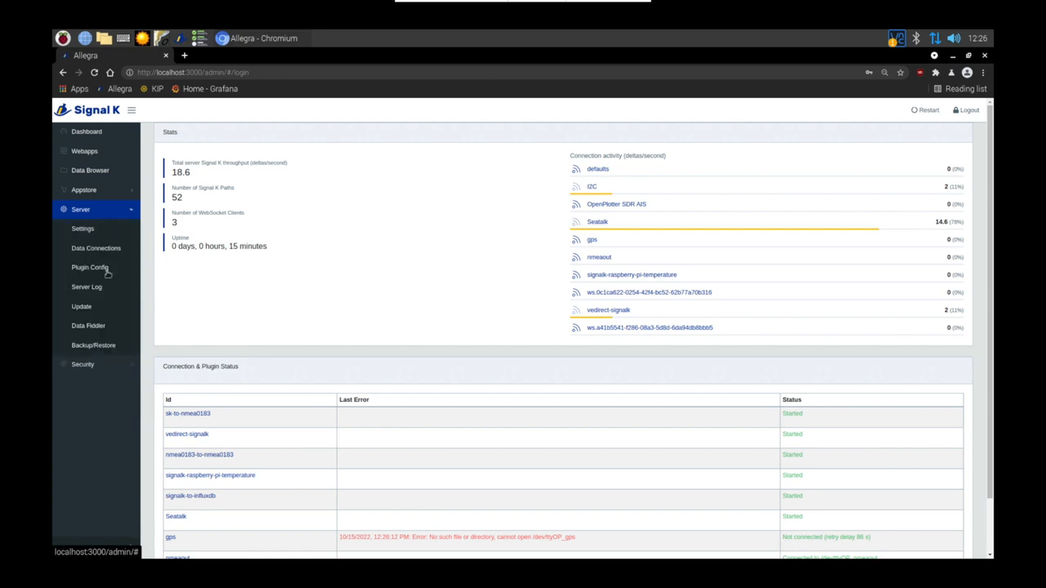
click(94, 248)
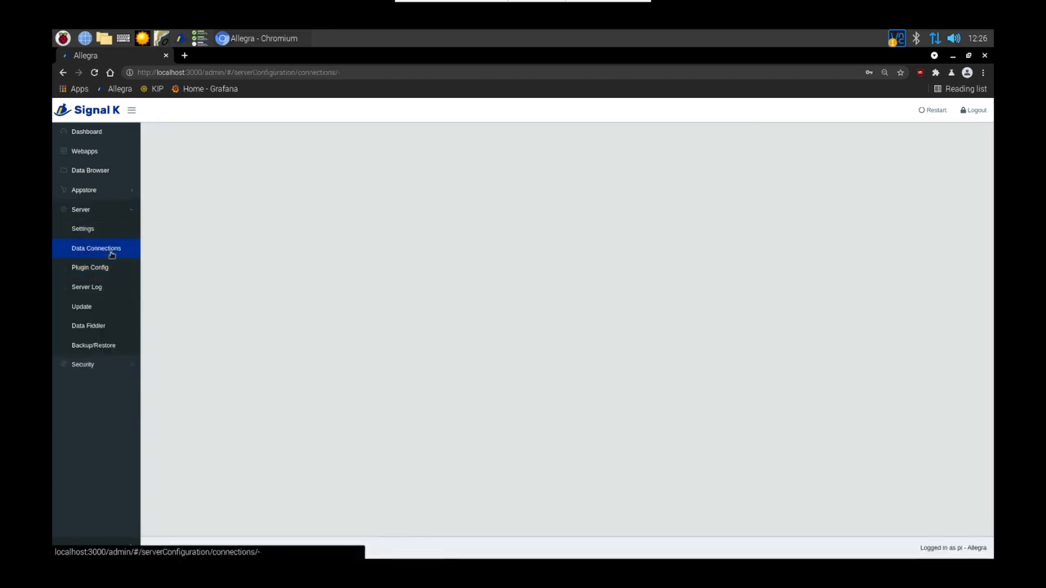
click(95, 248)
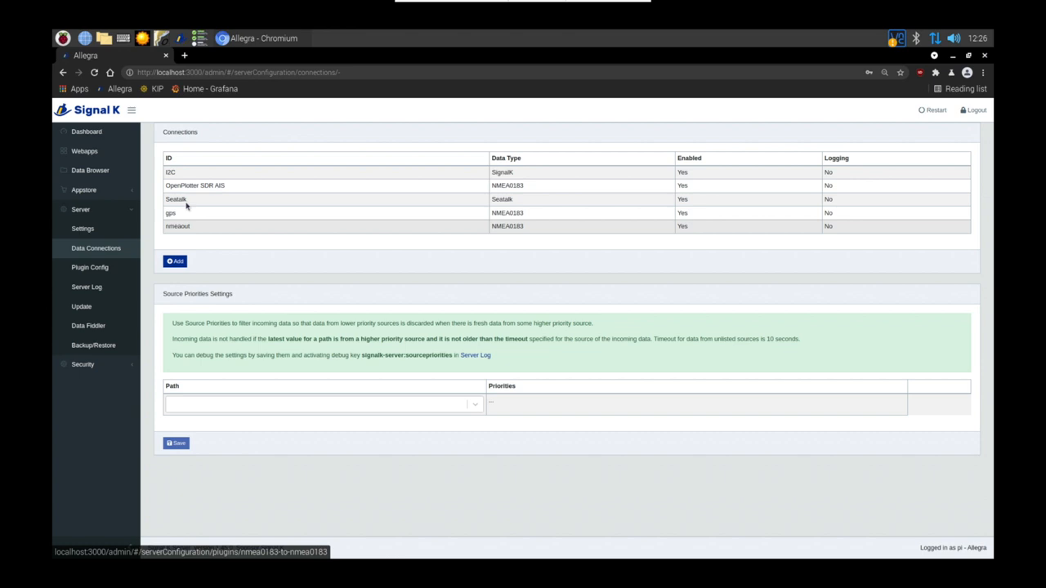
click(171, 225)
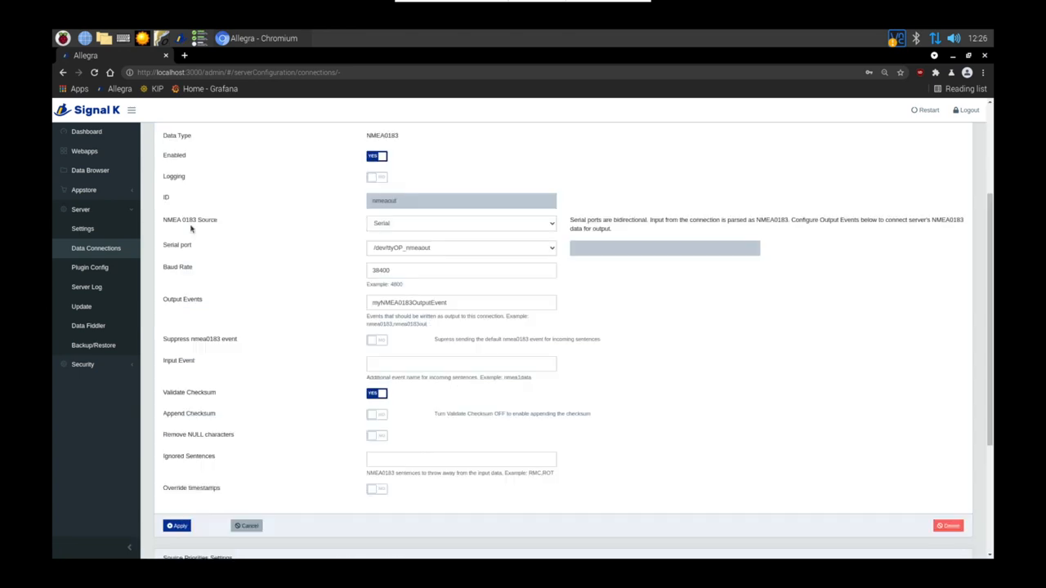
mouse_move(356, 242)
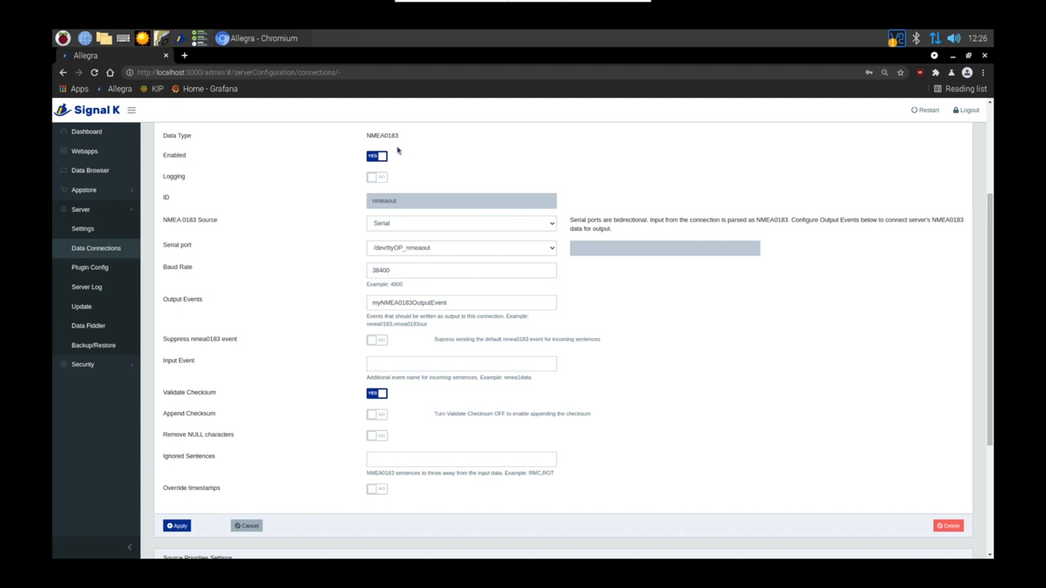
mouse_move(414, 217)
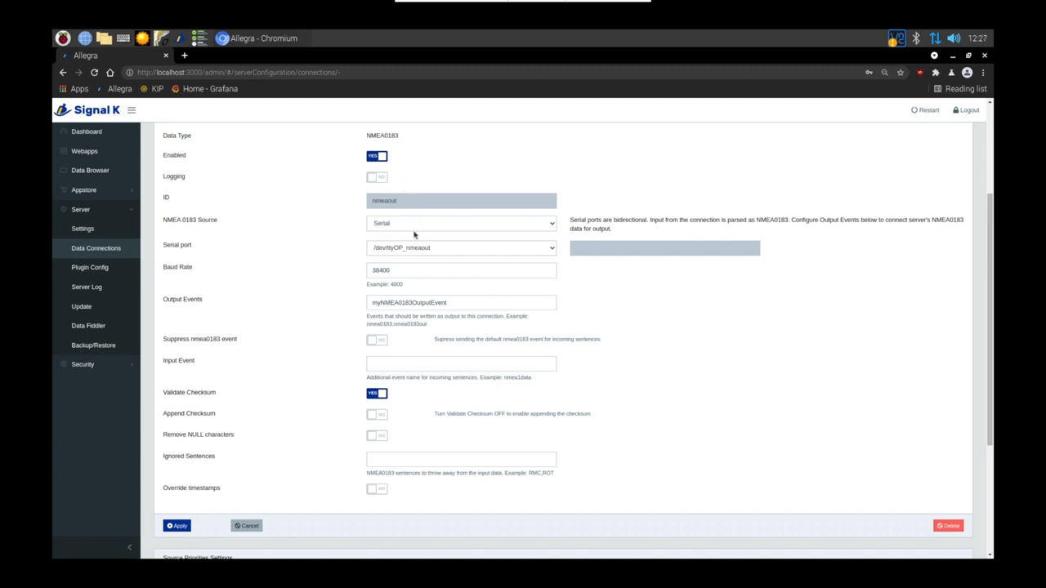
mouse_move(425, 254)
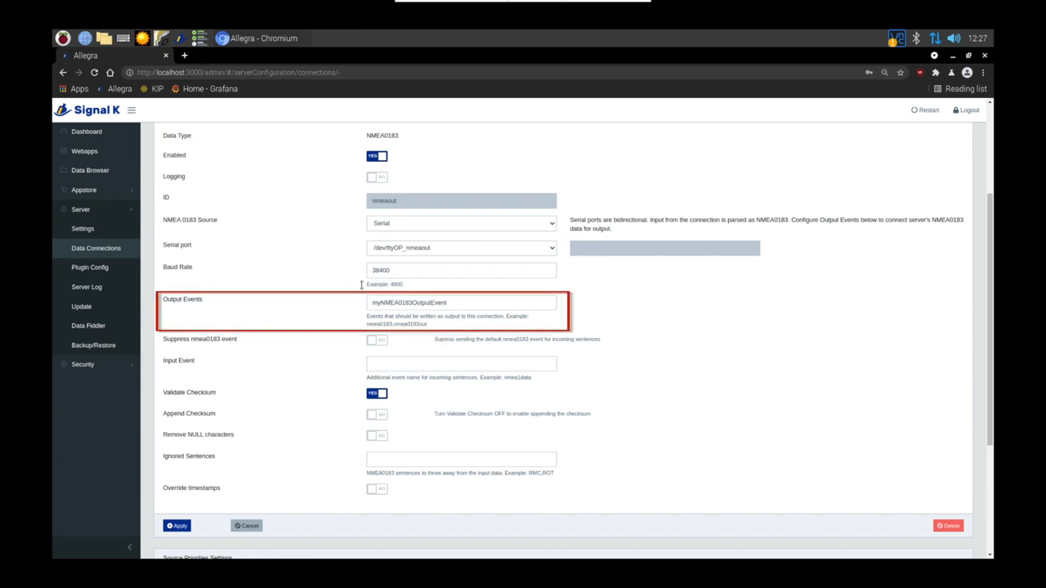
mouse_move(343, 310)
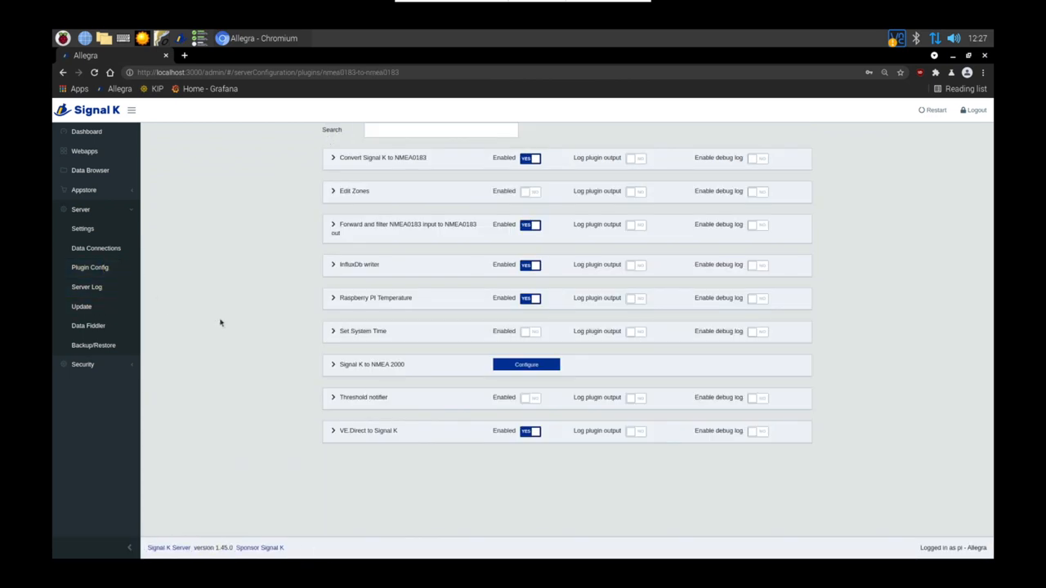
mouse_move(396, 237)
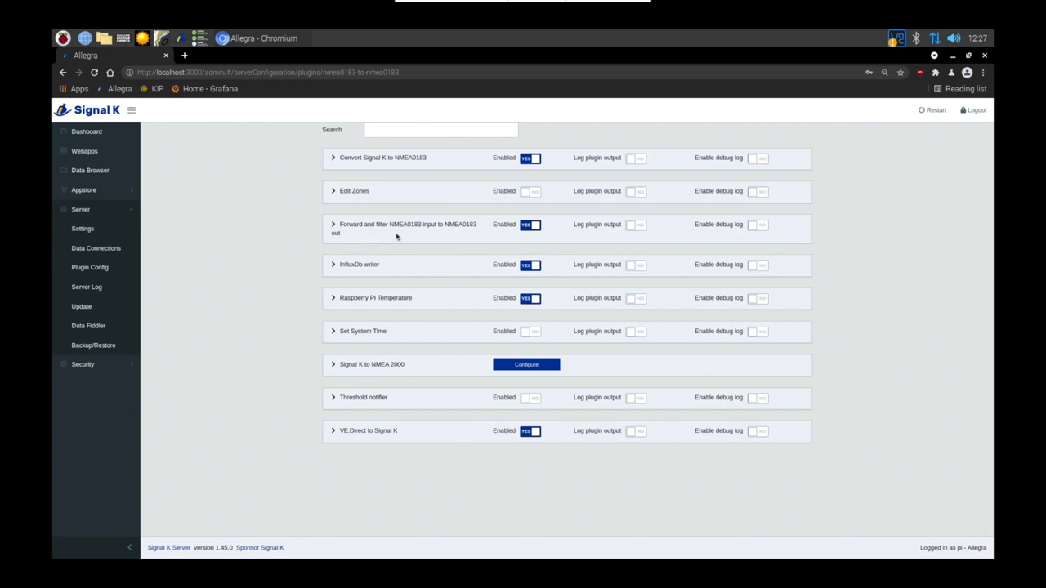
mouse_move(337, 209)
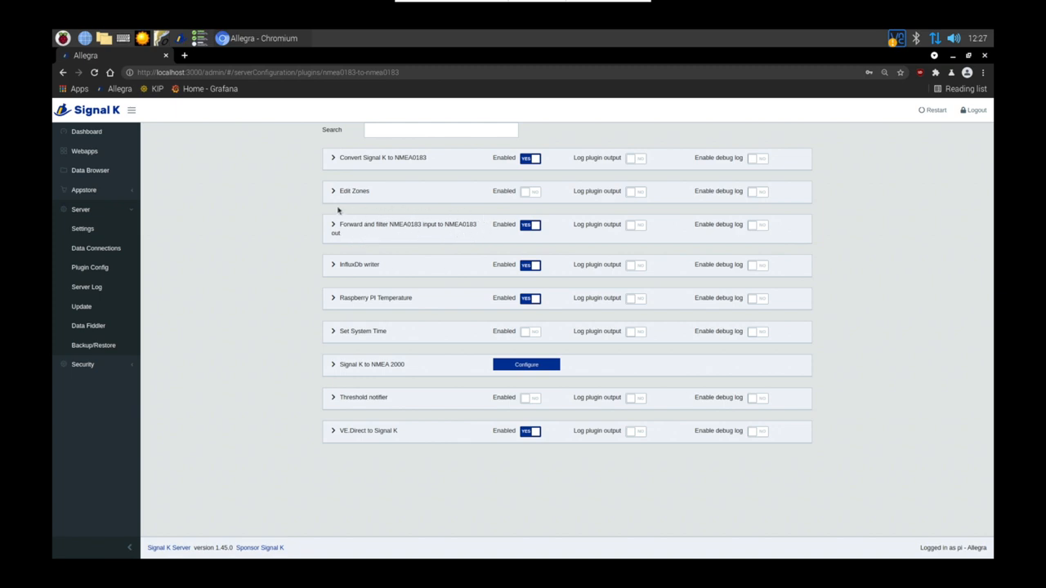
mouse_move(337, 211)
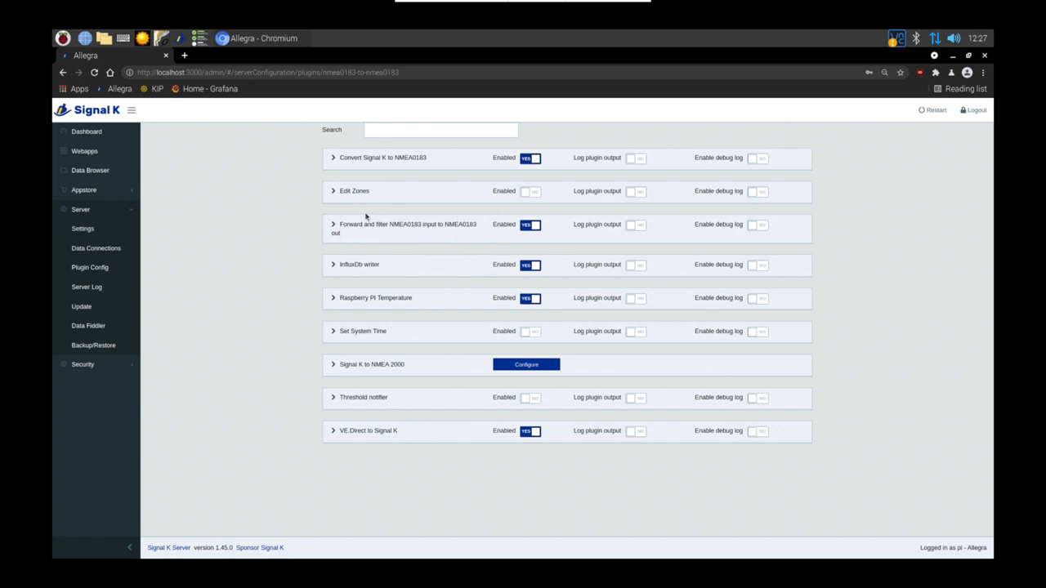
Expand the NMEA0183 to NMEA0183 plugin config and select its output event name myNMEA0183OutputEvent.
click(90, 268)
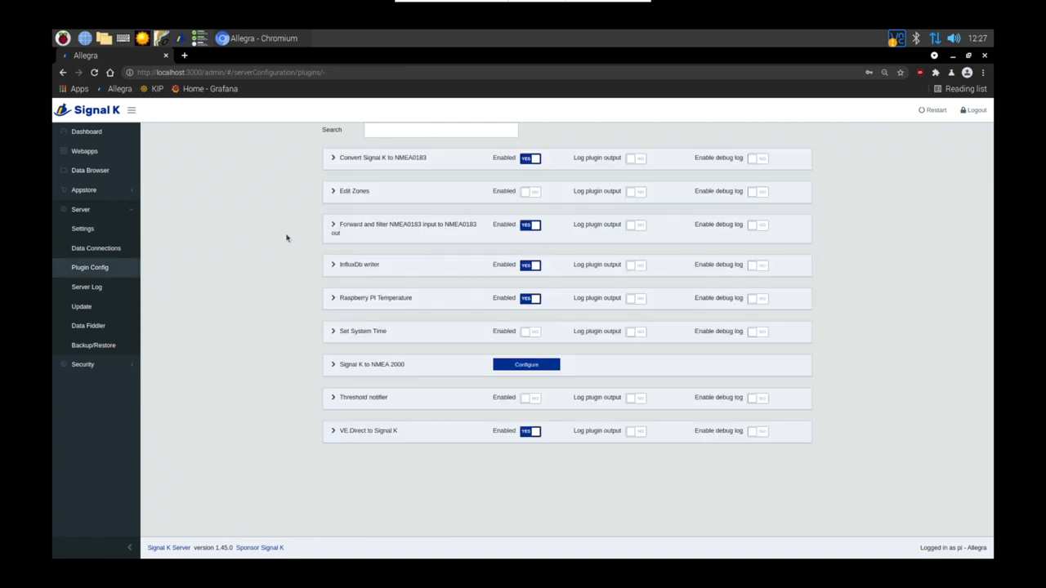
click(333, 224)
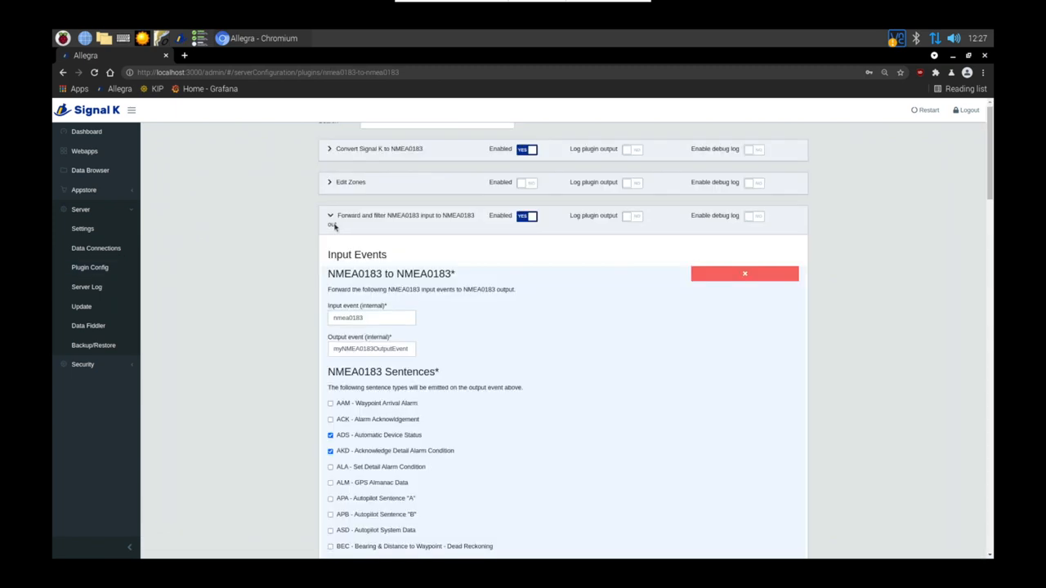
scroll(down, 3)
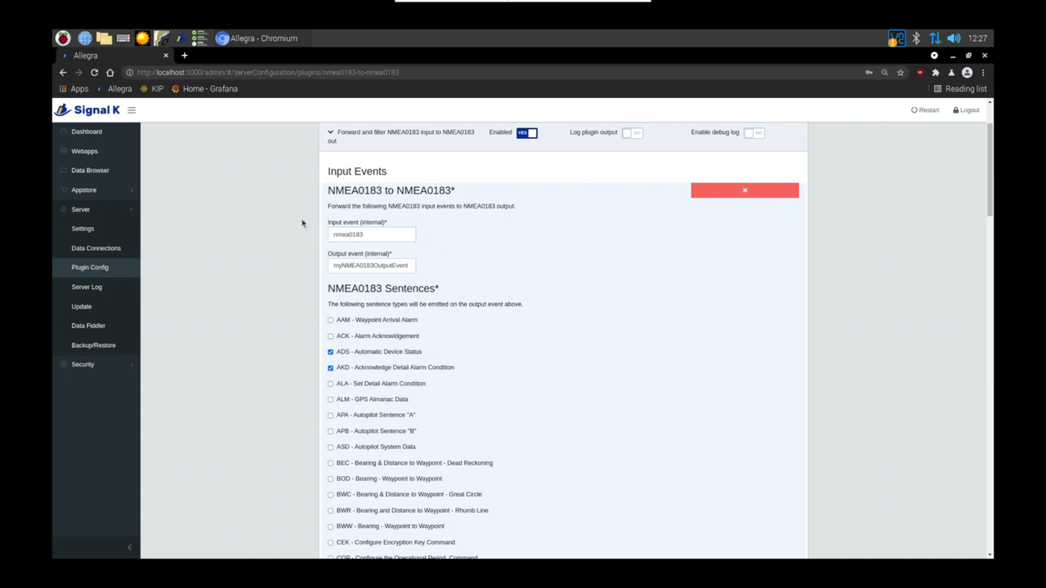
mouse_move(394, 264)
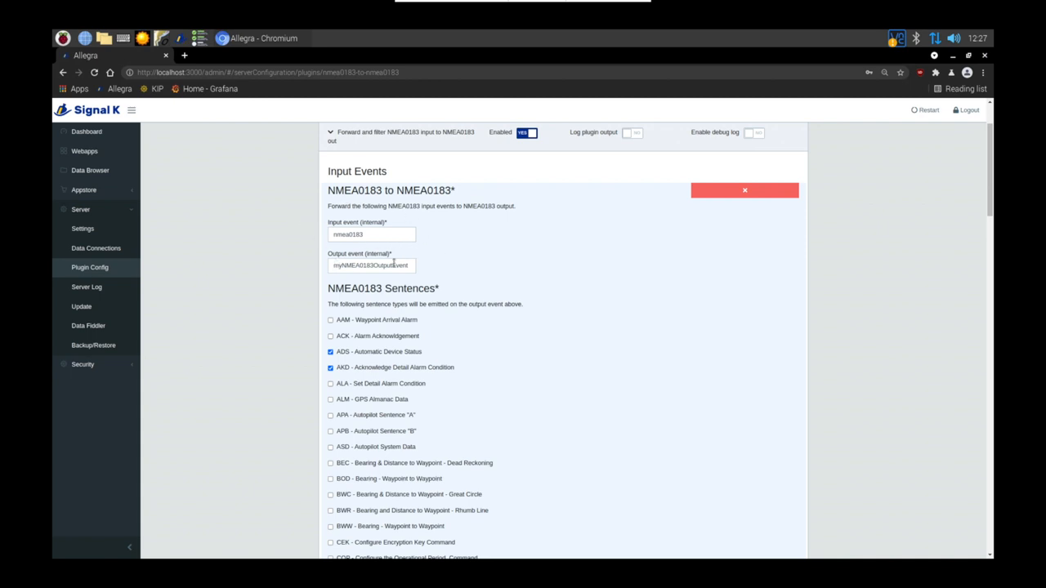
triple_click(369, 265)
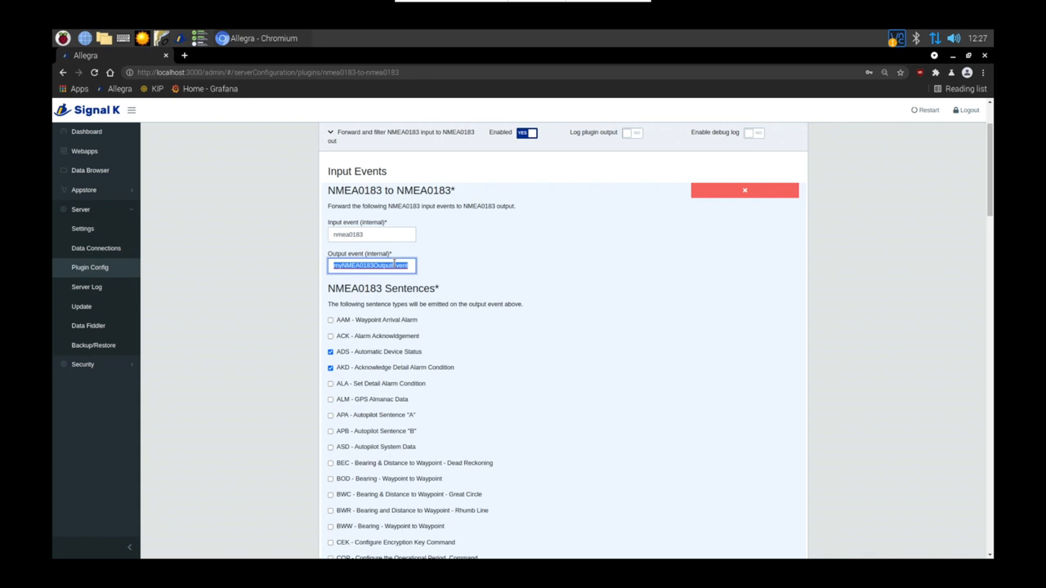
Keep the VDM and VDO AIS sentences ticked in the sentence filter and submit the plugin settings.
scroll(down, 3)
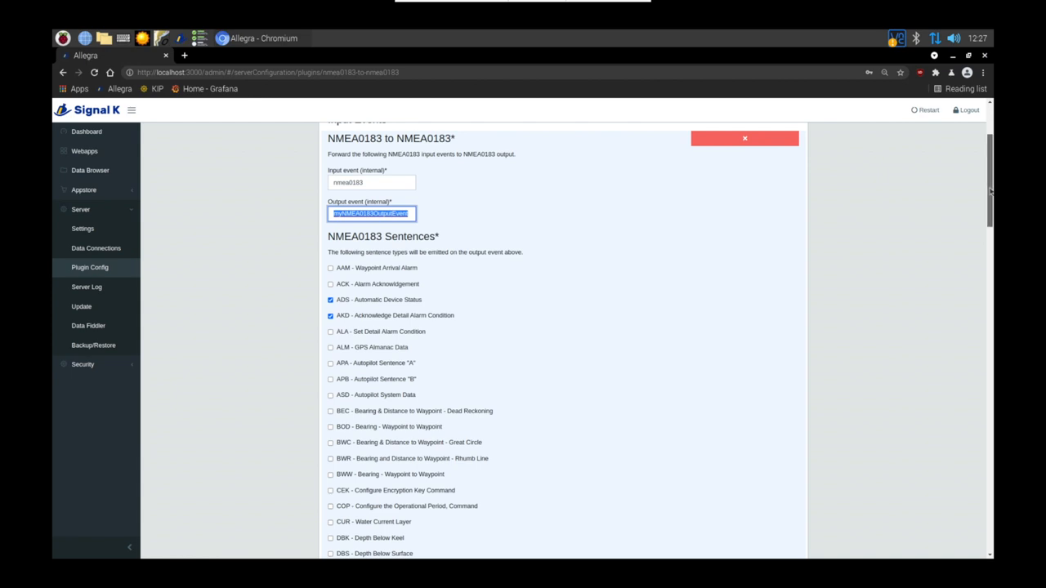
scroll(down, 3)
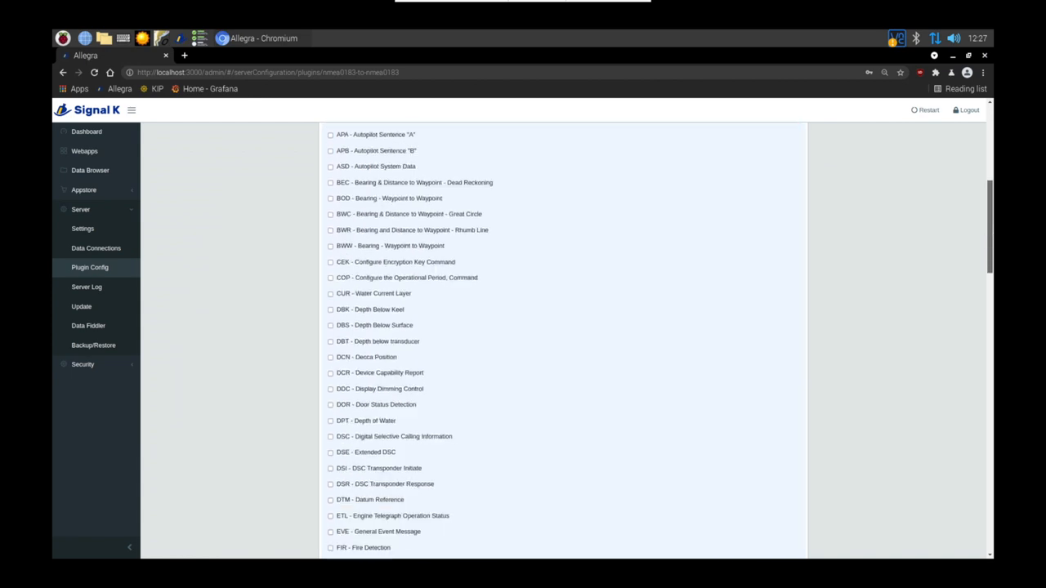
scroll(down, 3)
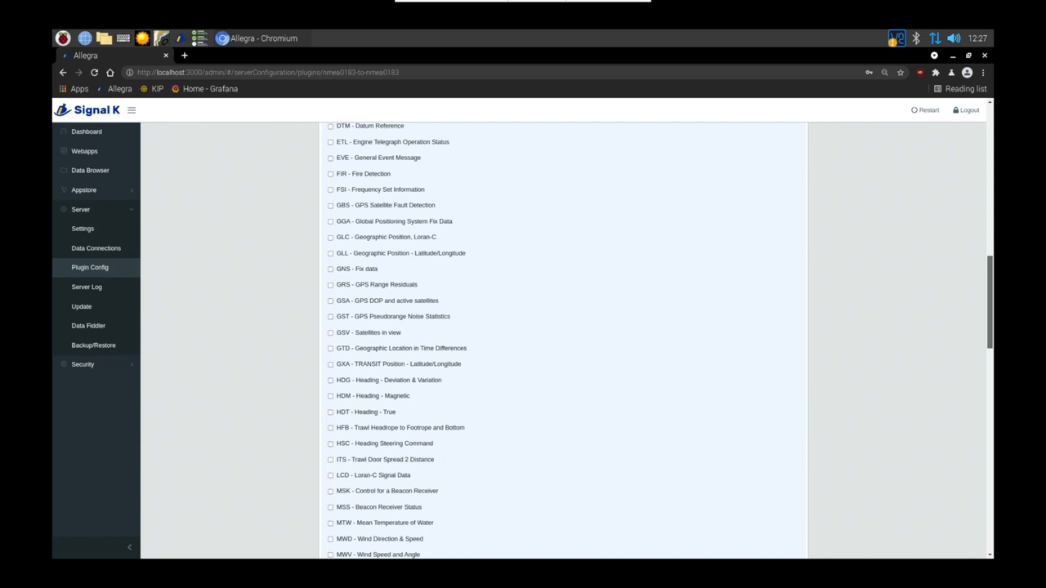
scroll(down, 3)
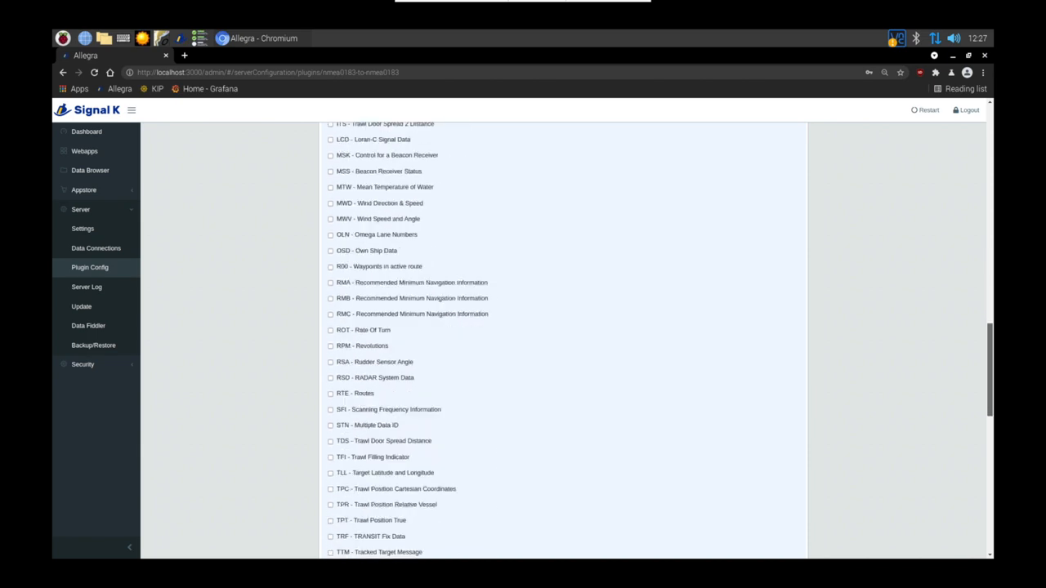
scroll(down, 3)
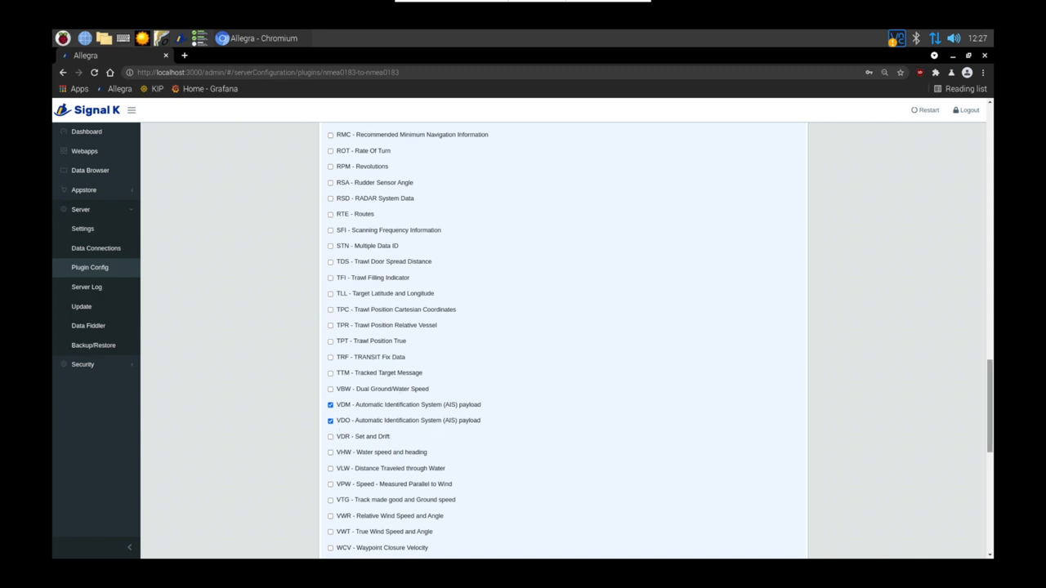
scroll(down, 3)
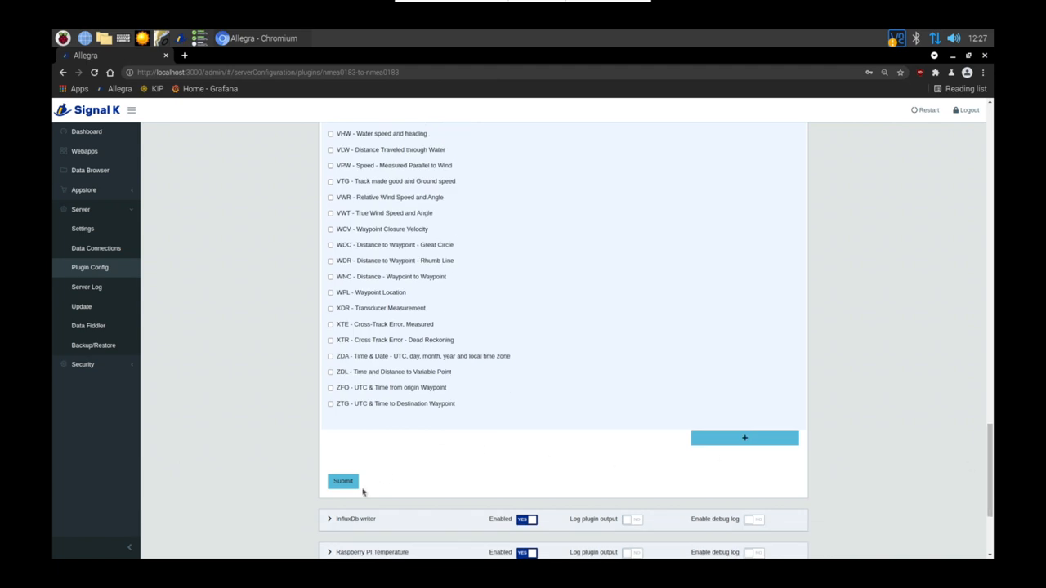
click(95, 248)
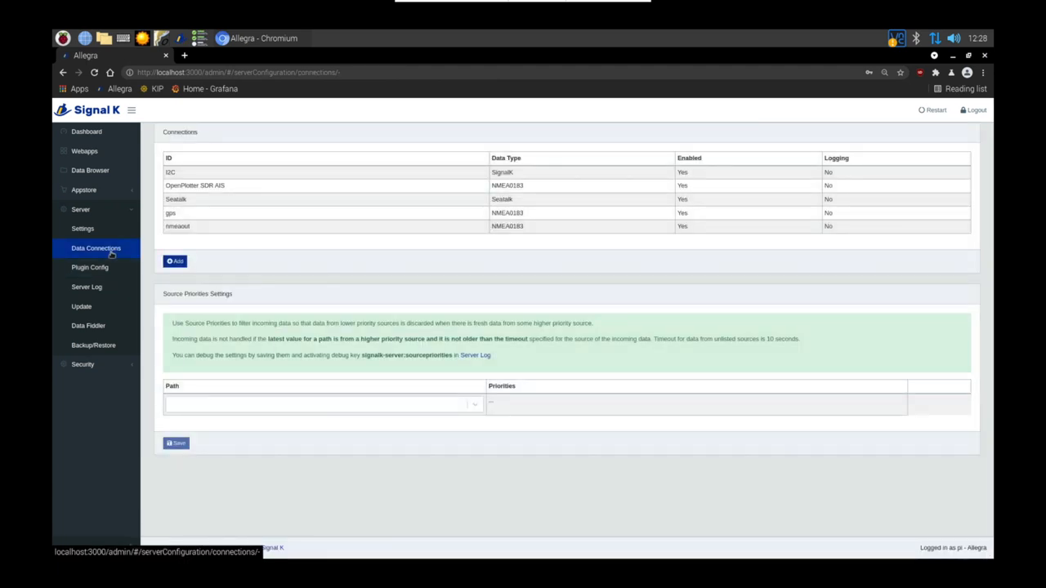
Set the nmeaout connection's Output Events to myNMEA0183OutputEvent and apply the change.
click(176, 226)
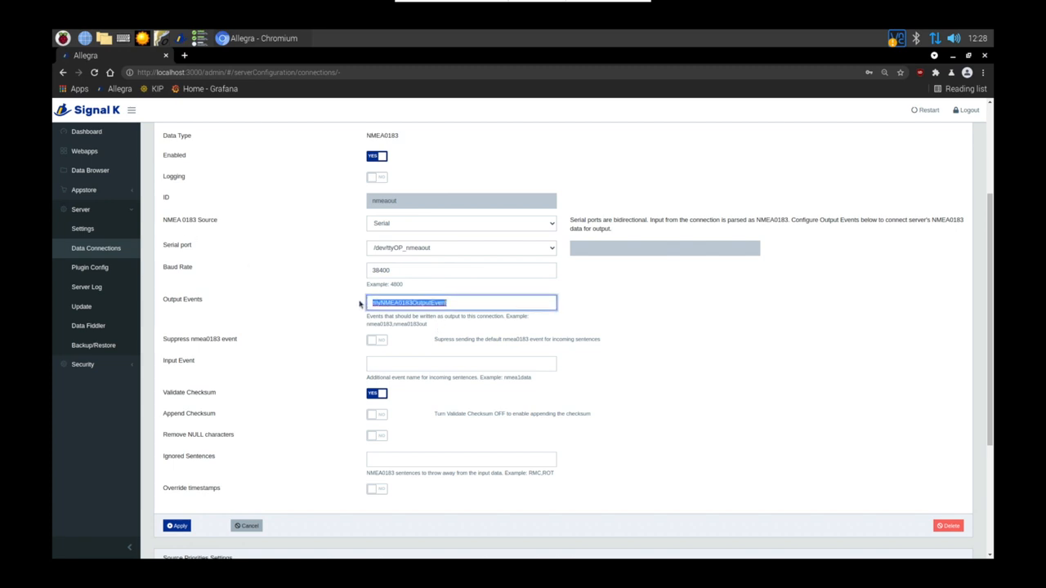
click(85, 131)
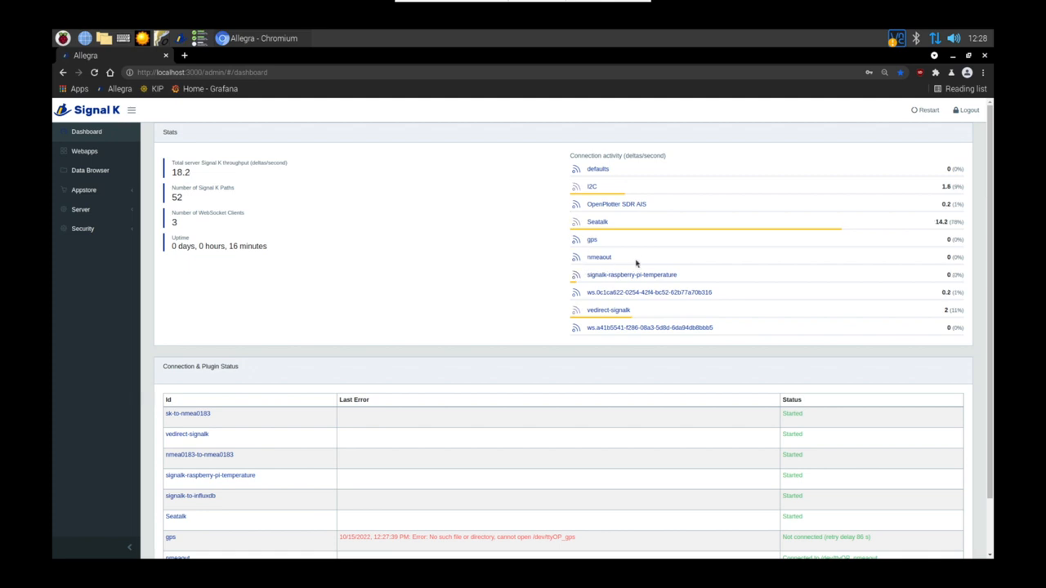
mouse_move(614, 274)
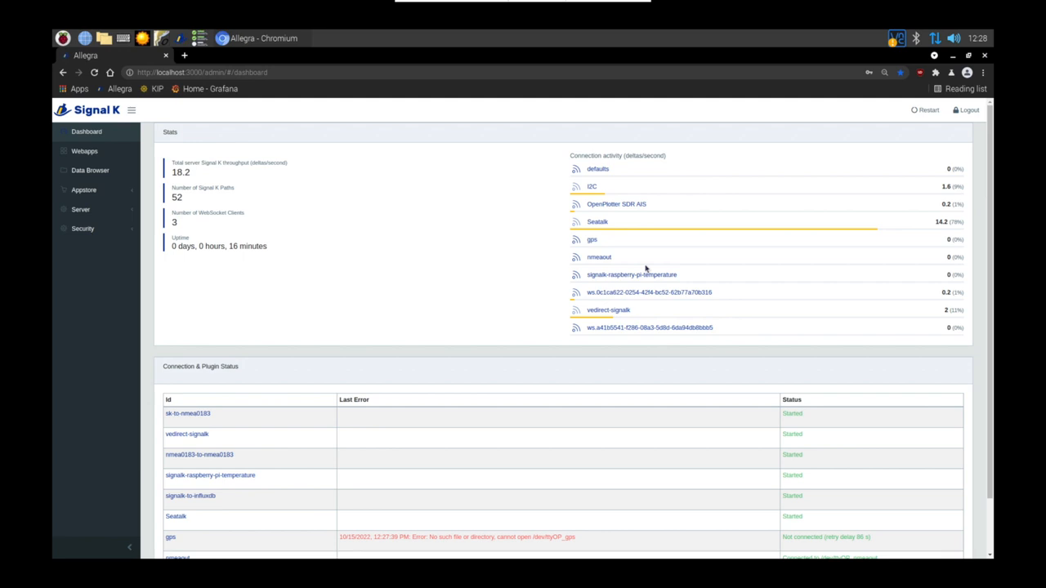
mouse_move(938, 265)
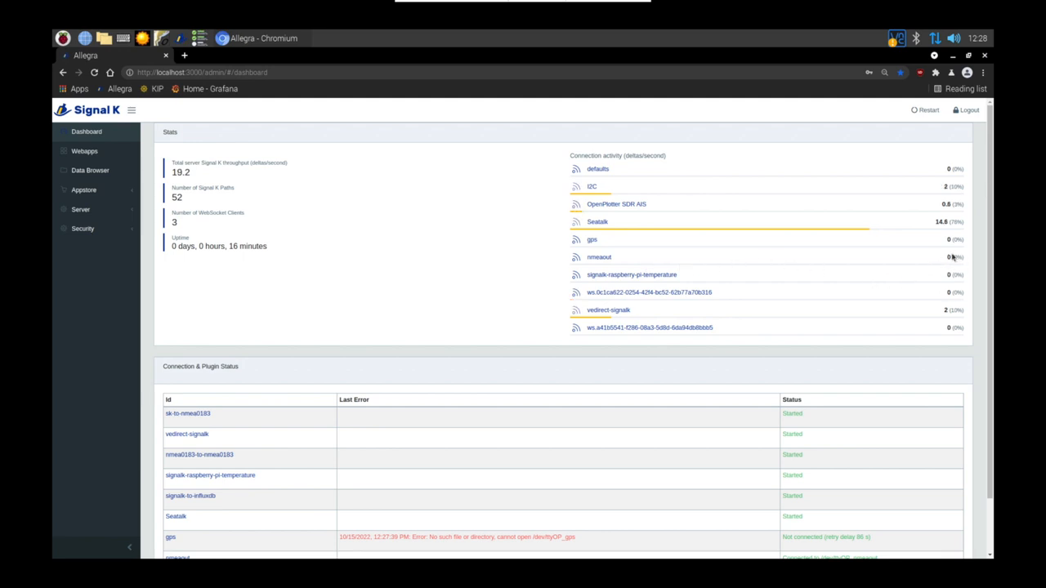
mouse_move(471, 304)
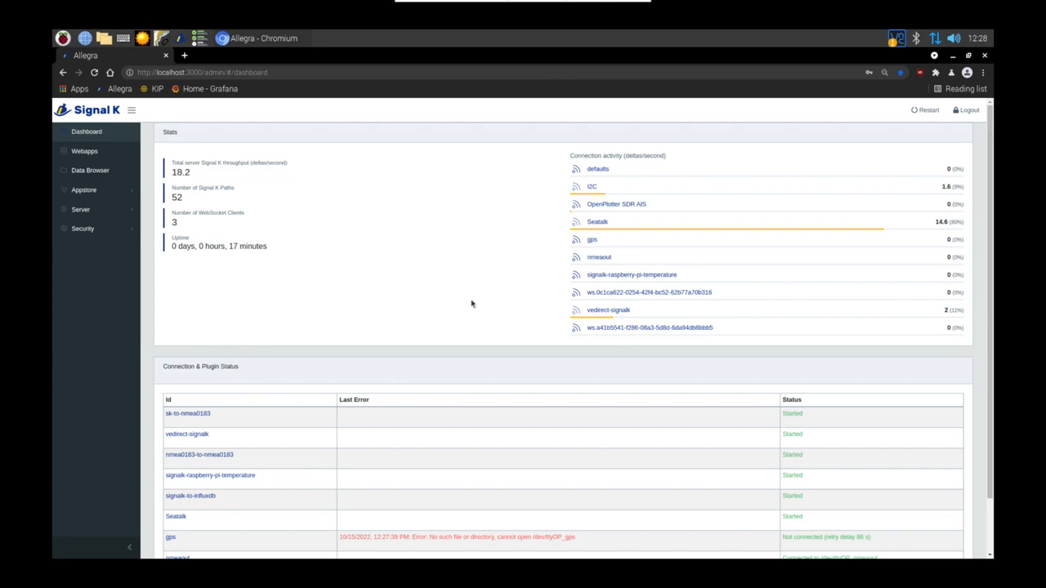
mouse_move(550, 550)
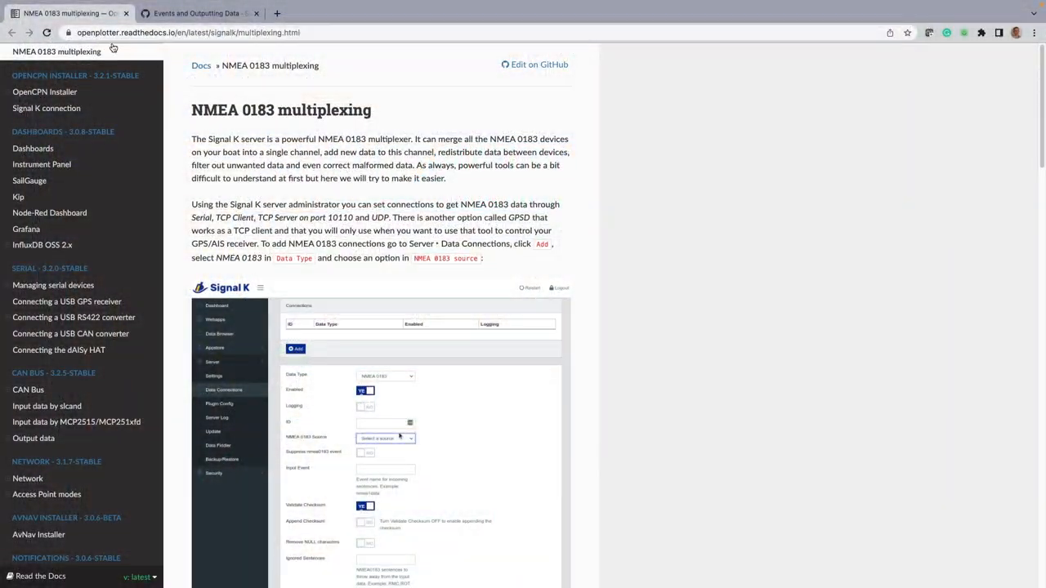
Read through the multiplexing page's event-tagging diagrams, then move to the 'Events and Outputting Data' wiki page.
scroll(down, 3)
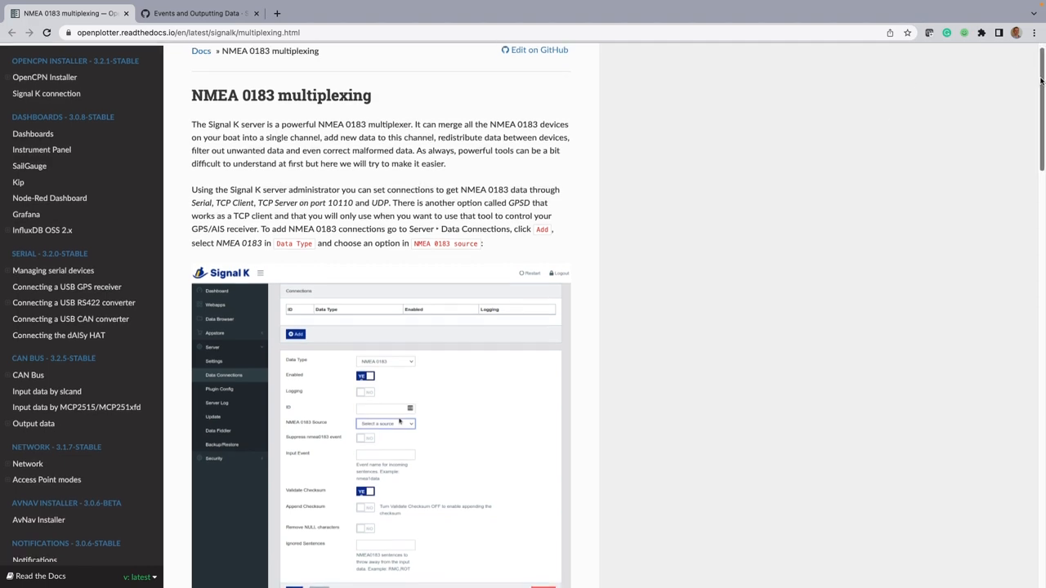
scroll(down, 3)
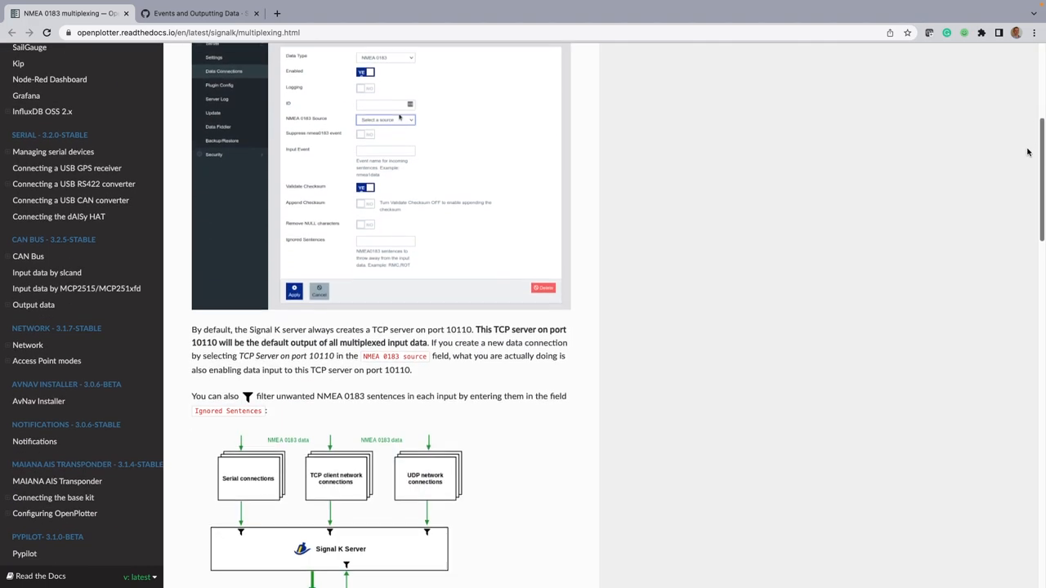
scroll(down, 3)
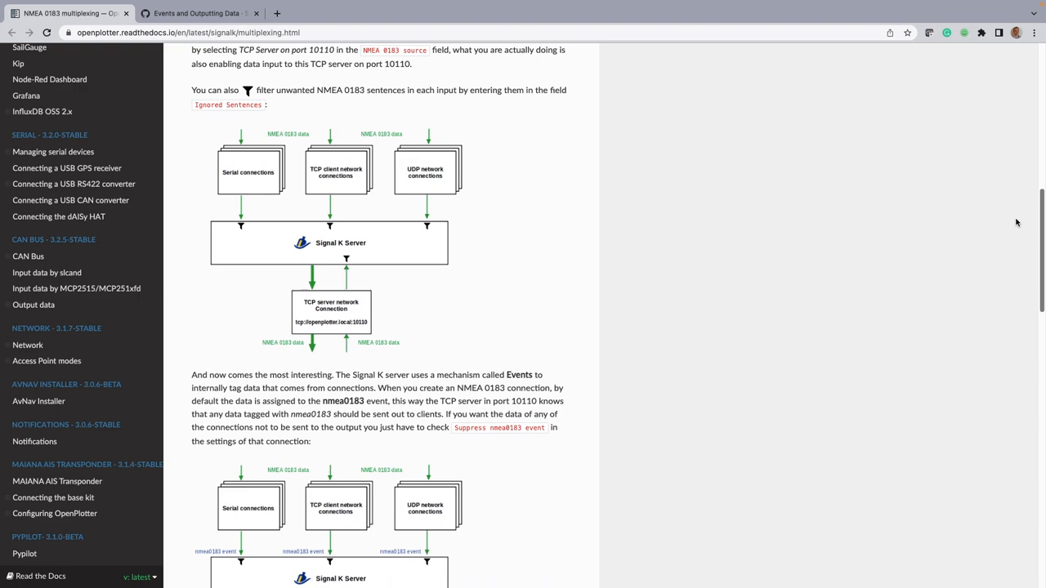
scroll(down, 3)
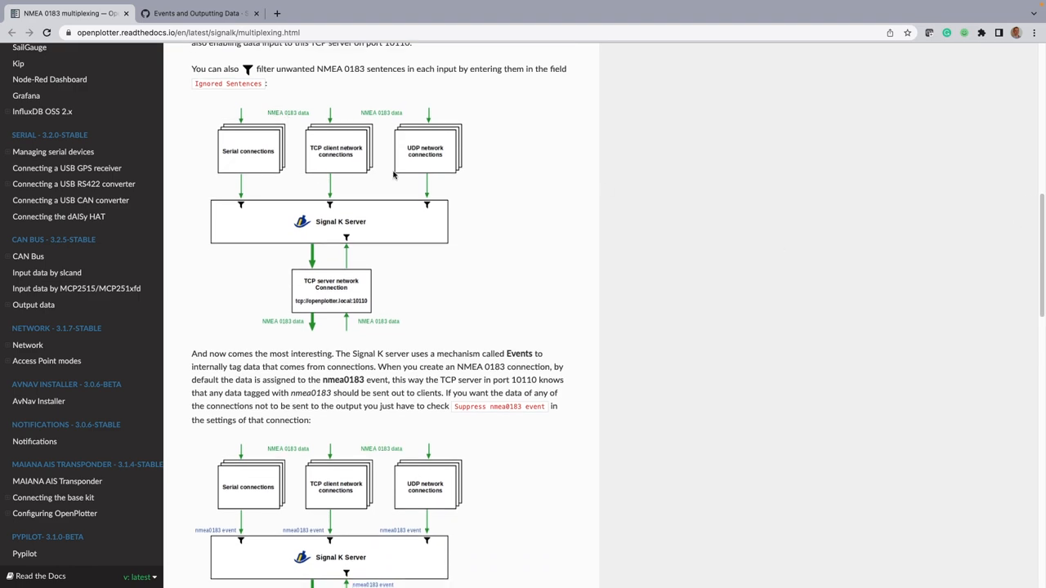
scroll(down, 3)
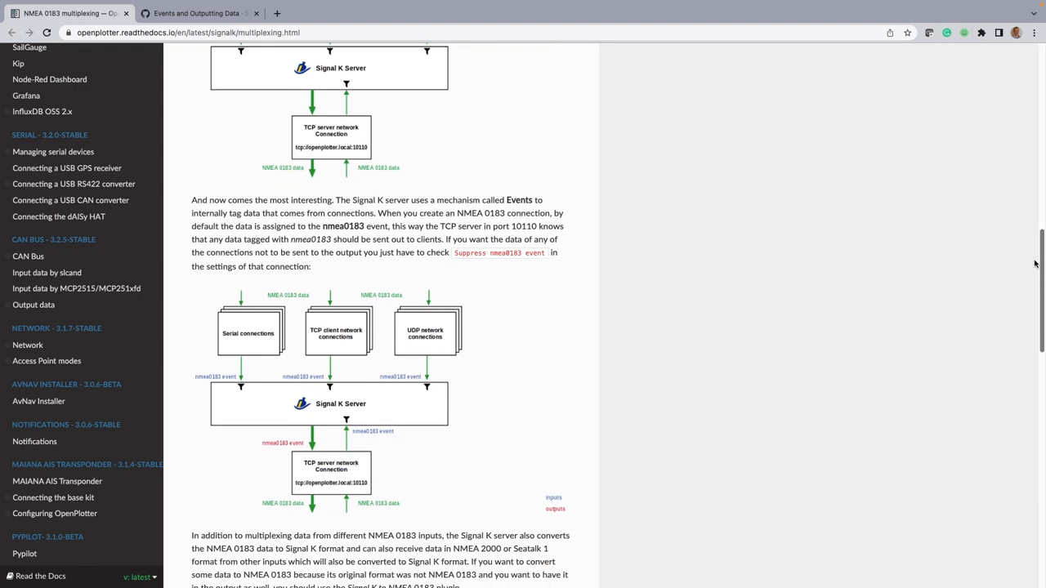
scroll(down, 3)
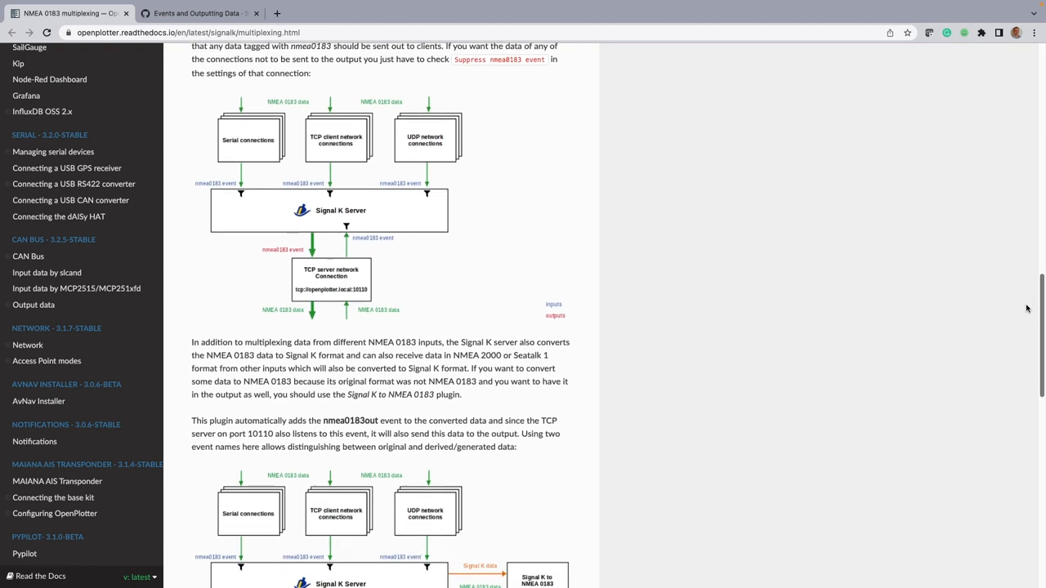
scroll(down, 3)
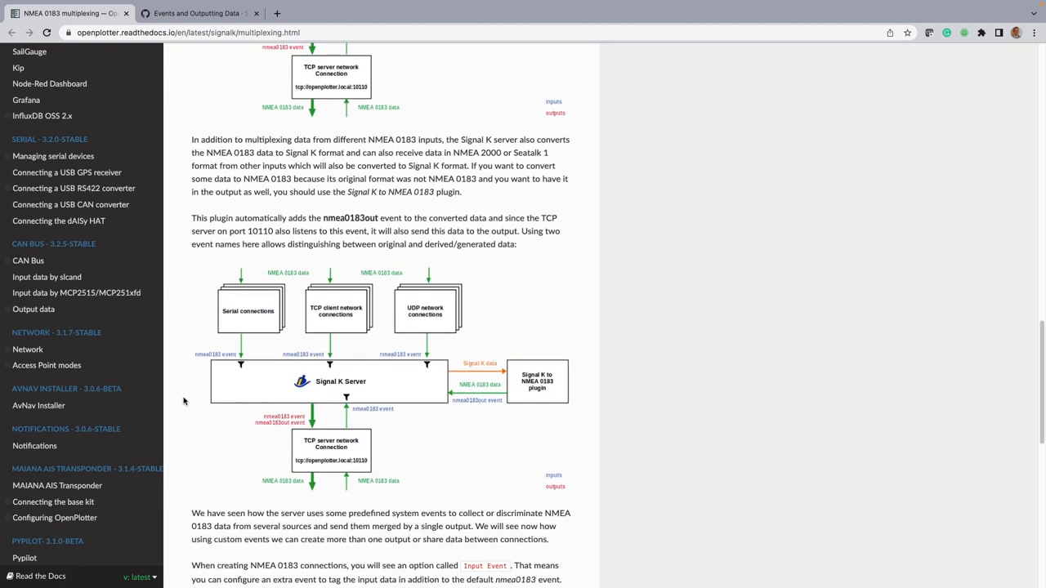
mouse_move(215, 418)
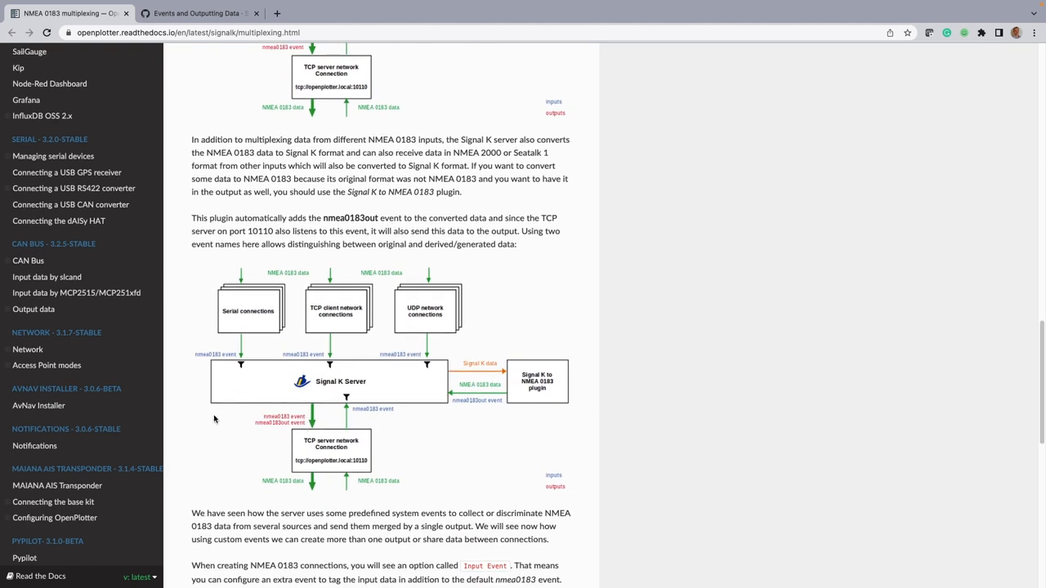
click(200, 13)
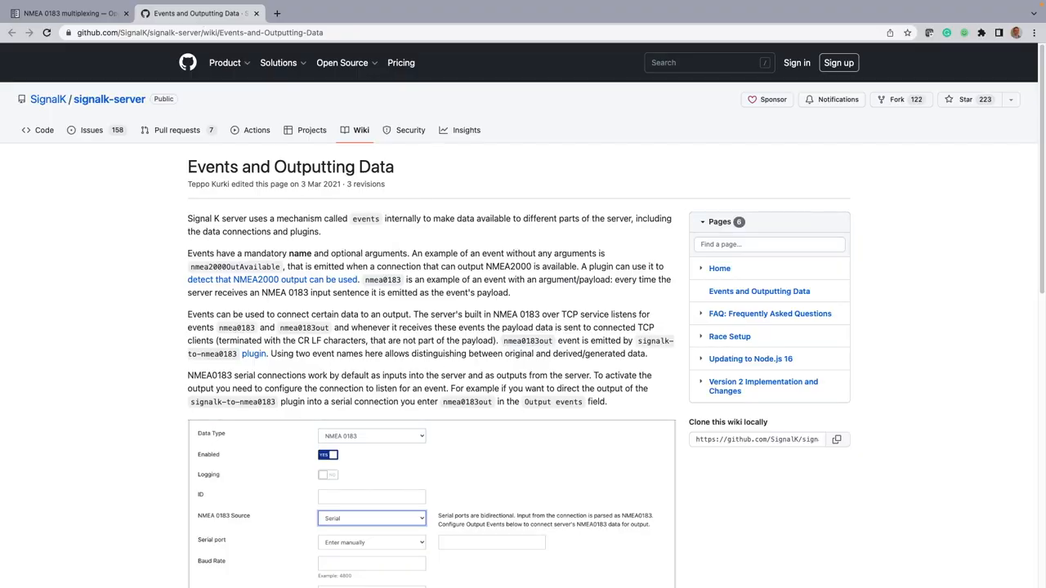
scroll(down, 3)
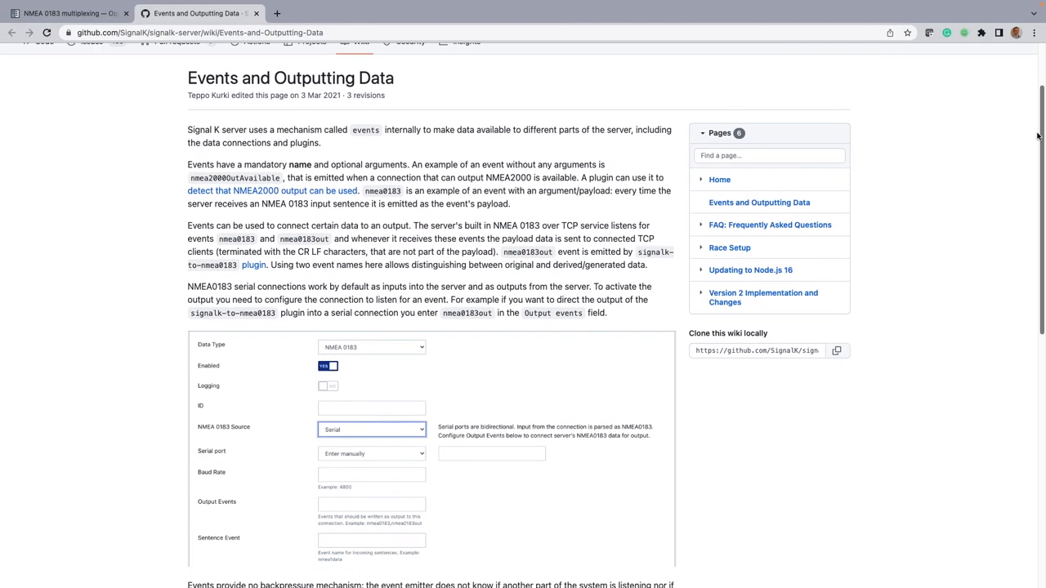
scroll(down, 3)
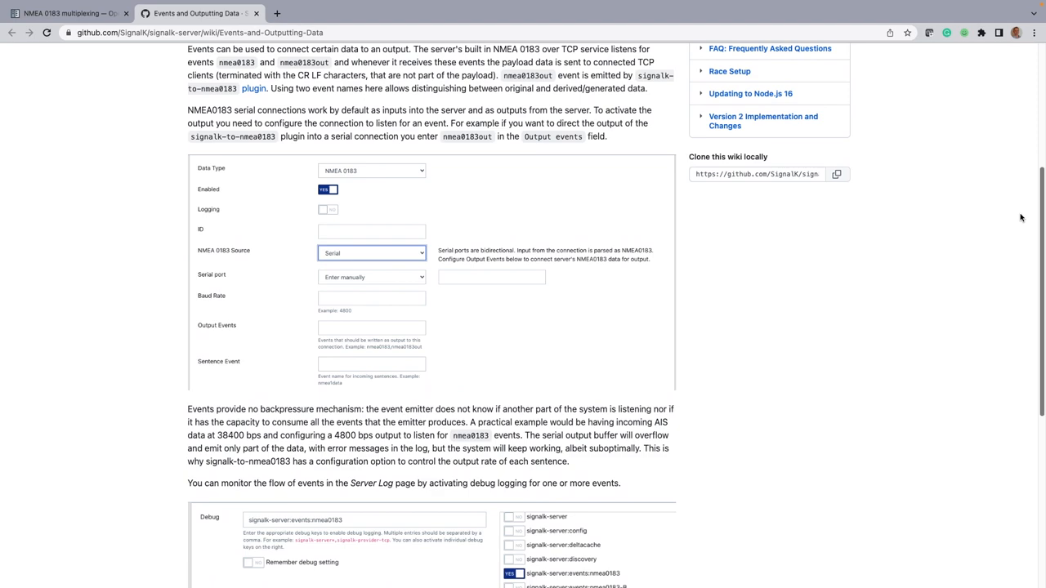
scroll(down, 3)
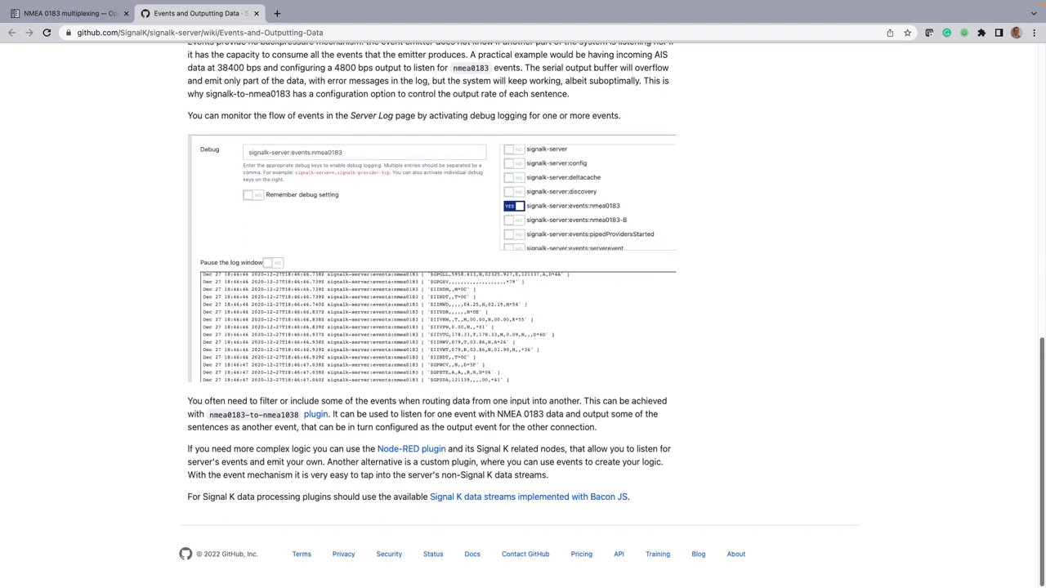